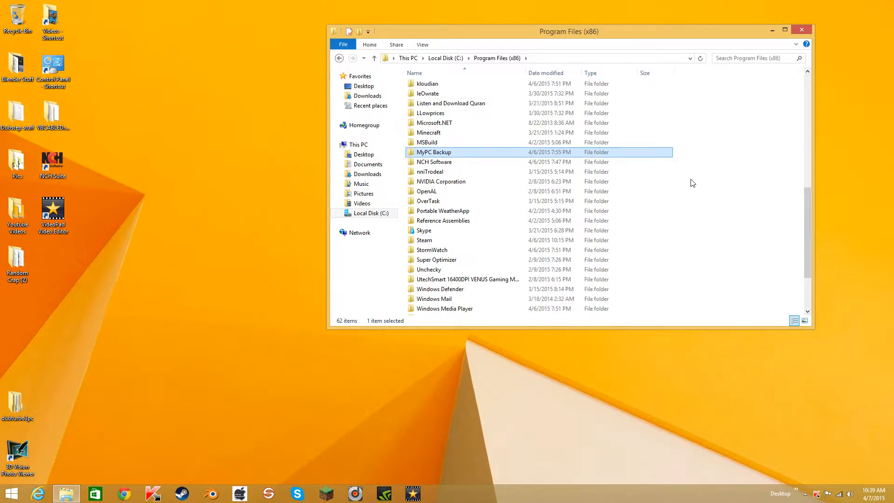
Attempt to delete the MyPC Backup folder and dismiss the folder-in-use warning
double_click(434, 152)
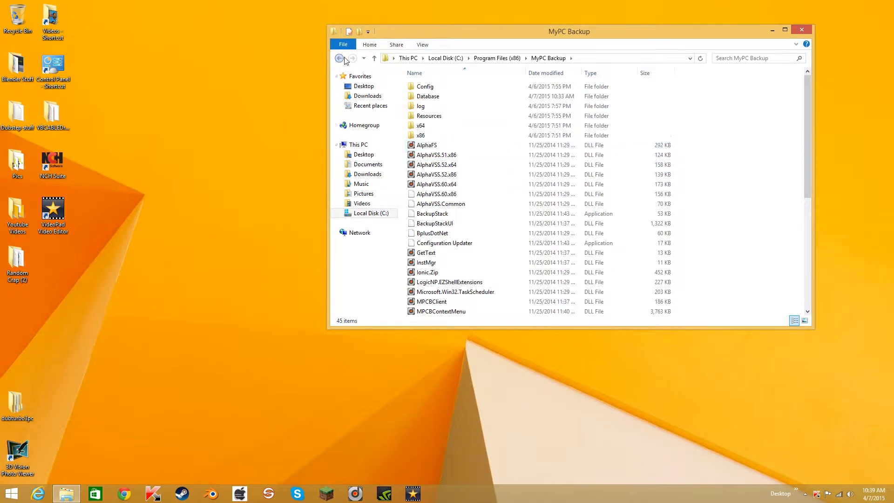
right_click(434, 310)
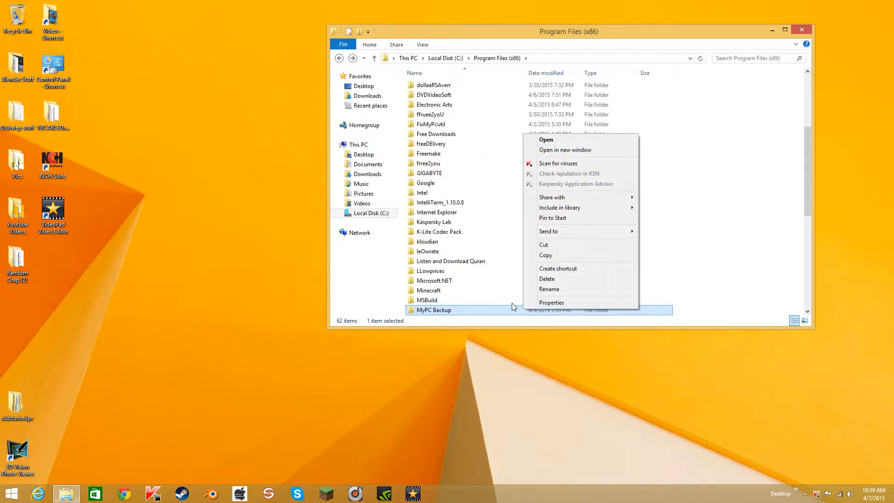
click(546, 278)
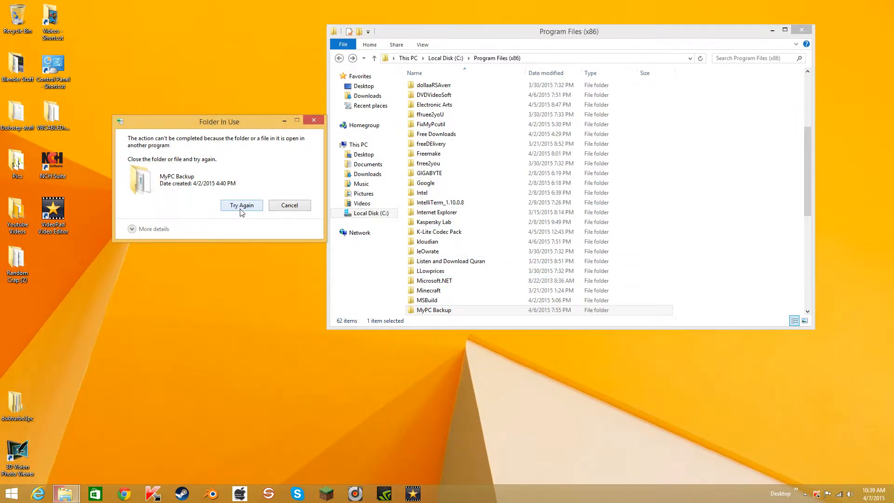
click(241, 204)
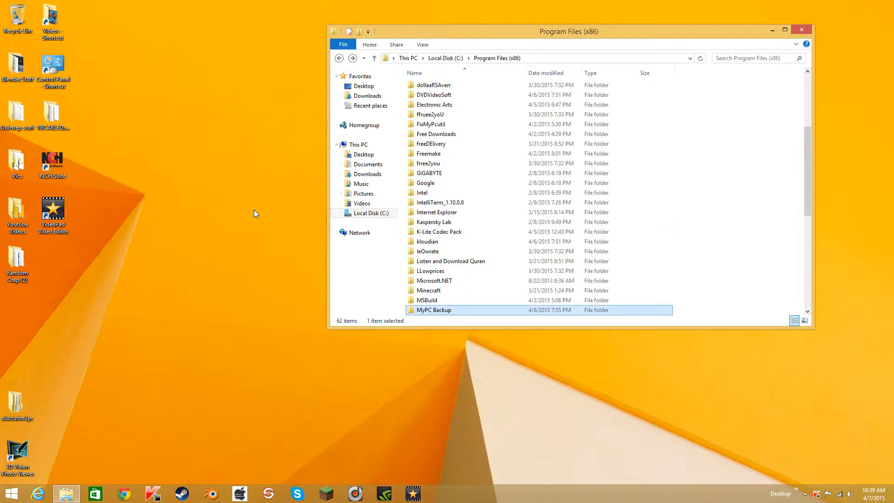
Launch Task Manager from the Windows Search results
scroll(down, 3)
text(task)
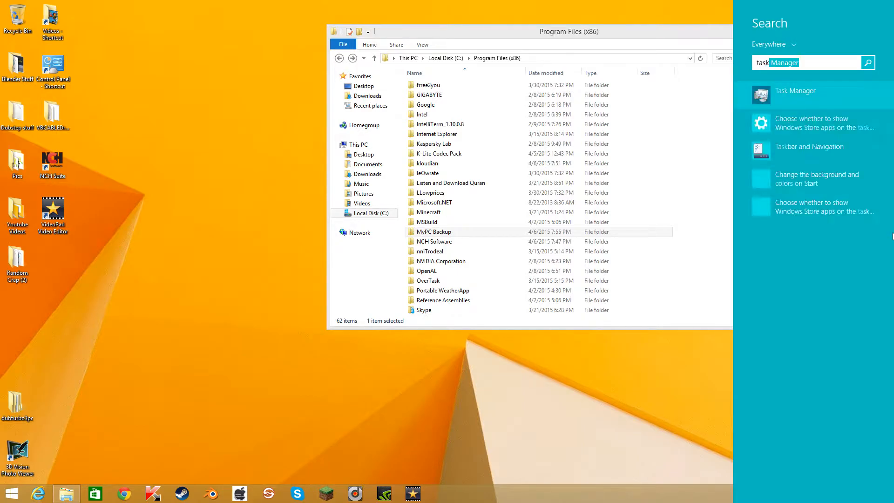
click(717, 99)
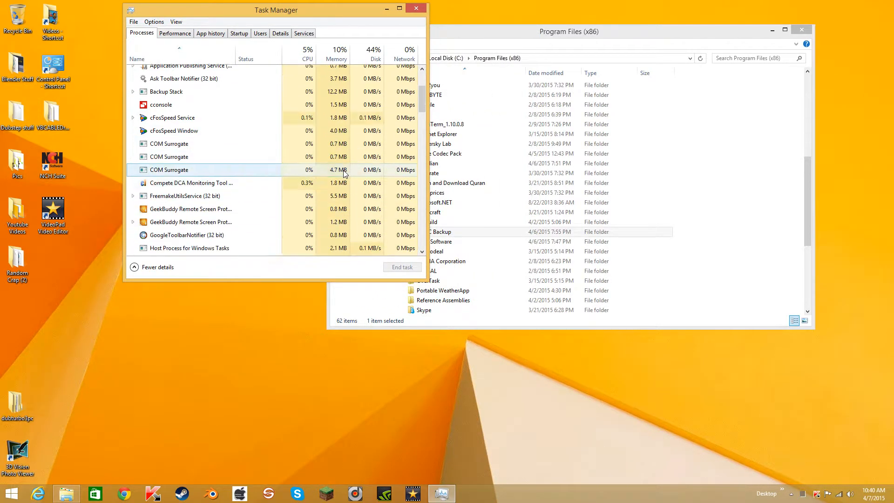
Locate the MyPC Backup background process in the Processes list and end it
scroll(down, 3)
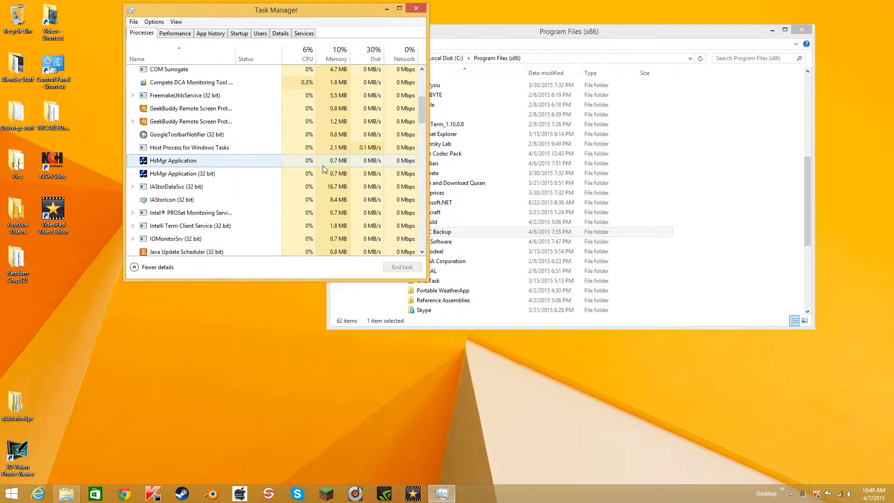
scroll(down, 3)
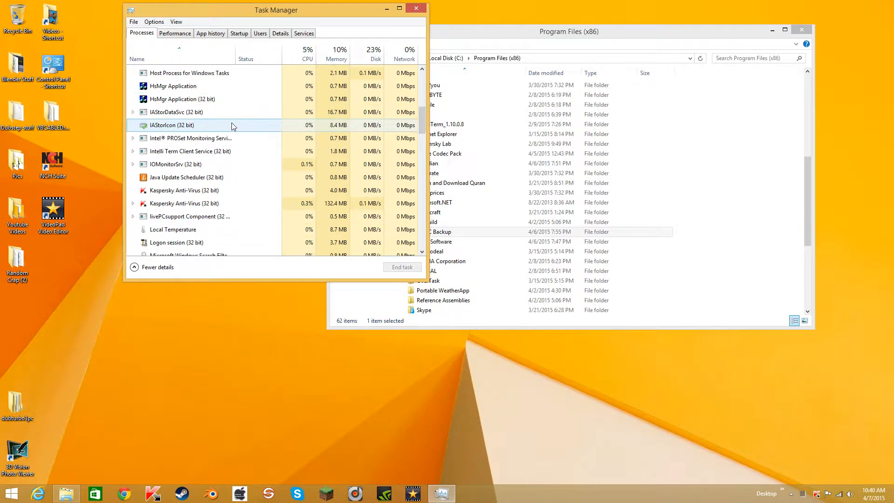
scroll(down, 3)
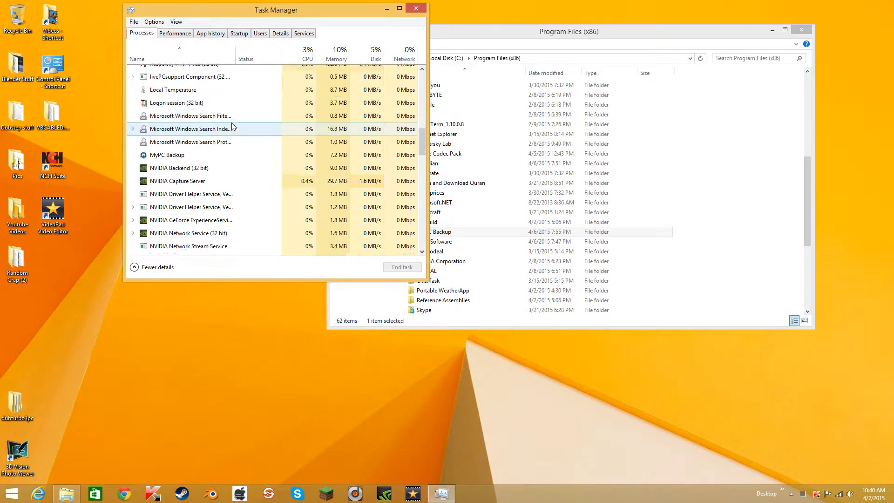
scroll(down, 3)
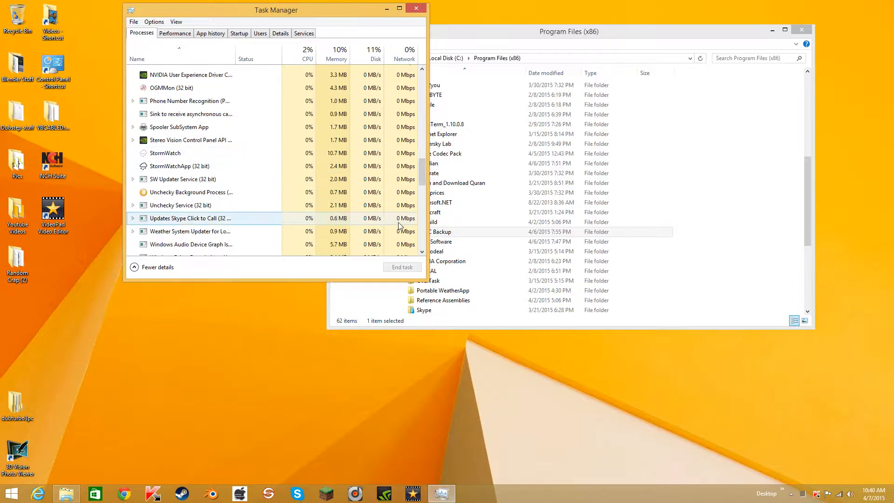
scroll(down, 3)
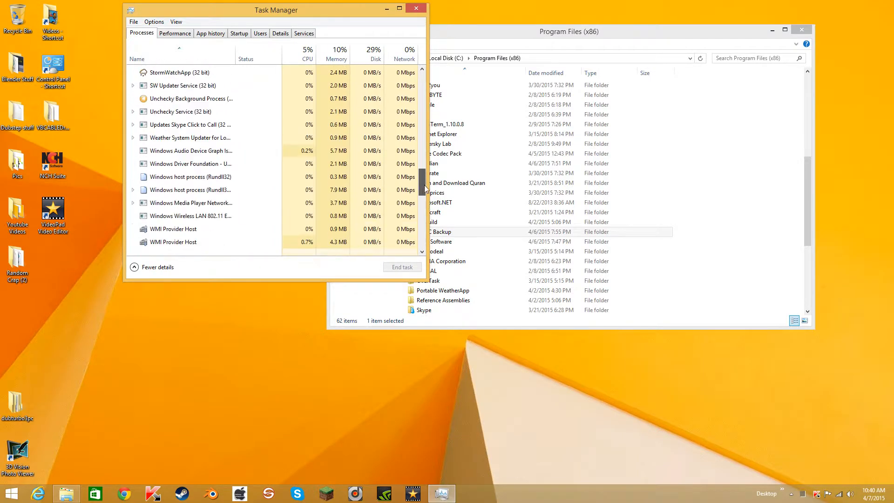
drag(275, 9, 214, 30)
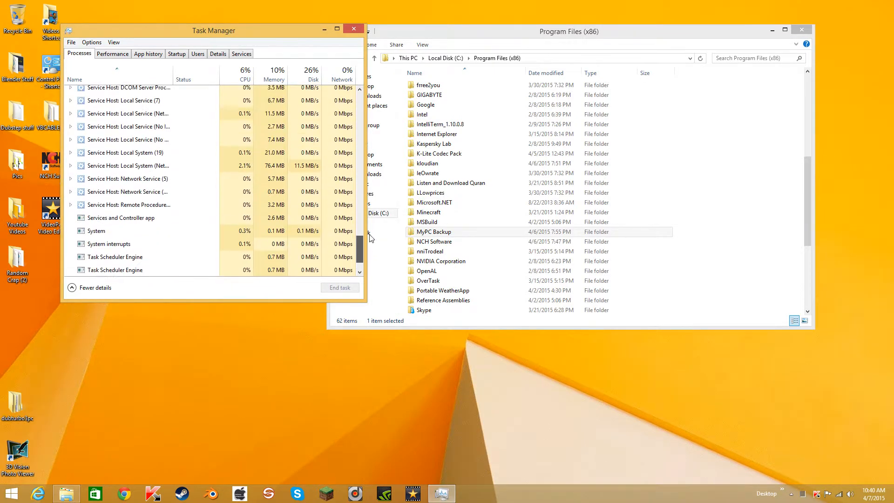
scroll(down, 3)
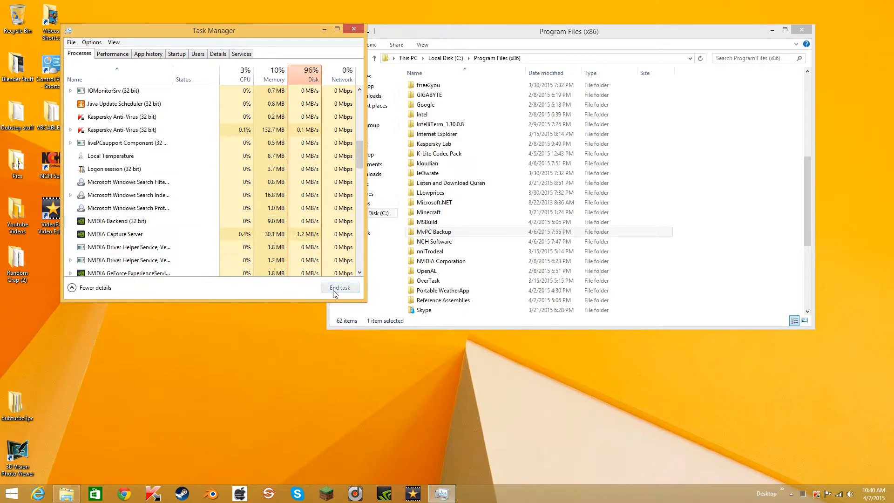
click(427, 221)
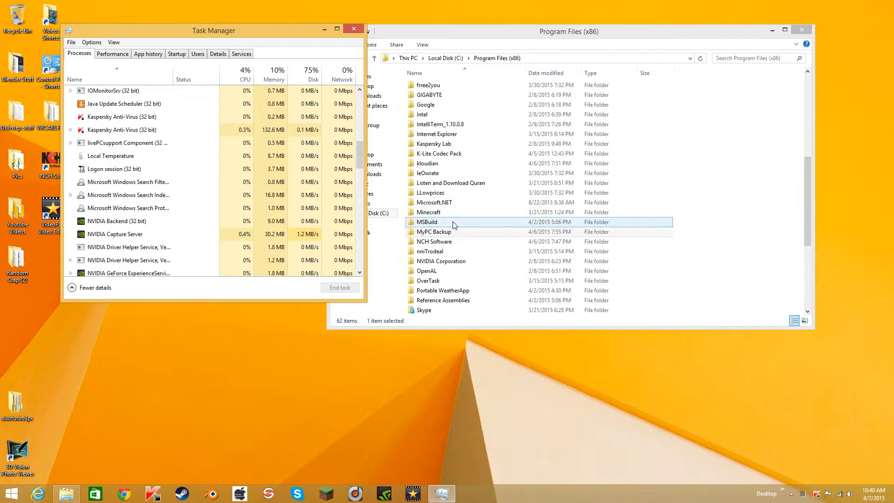
Delete the MyPC Backup folder from Program Files (x86) via its context menu
right_click(433, 231)
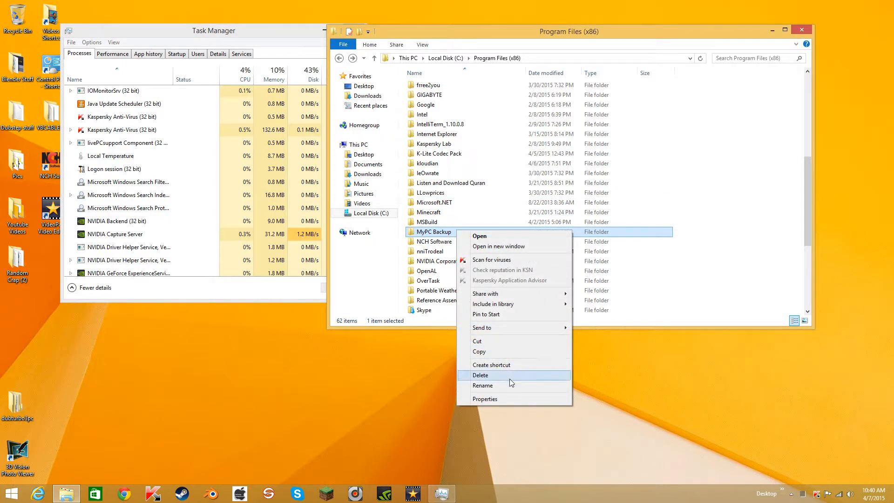
click(480, 374)
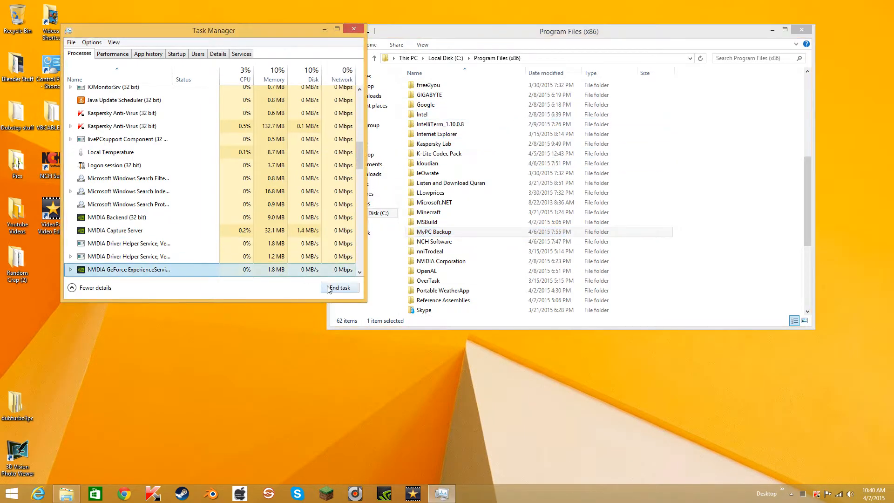
Scroll through the Processes list to reach and end the Backup Stack process
scroll(down, 3)
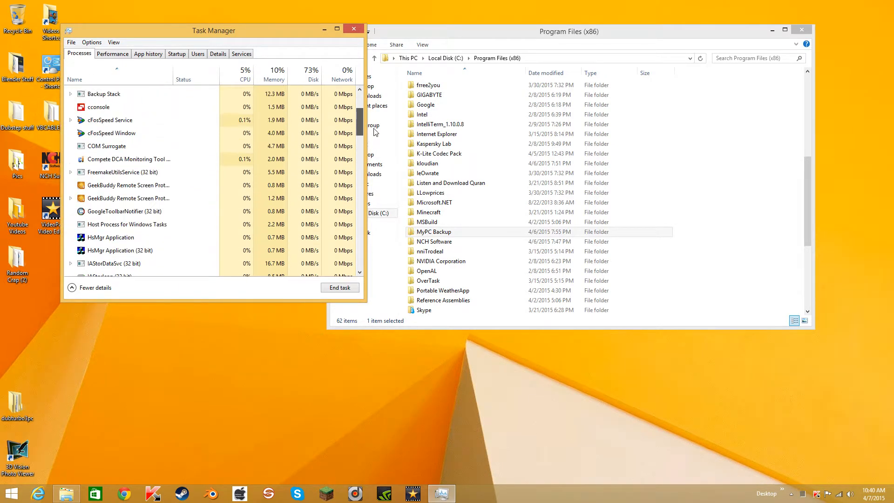
scroll(down, 3)
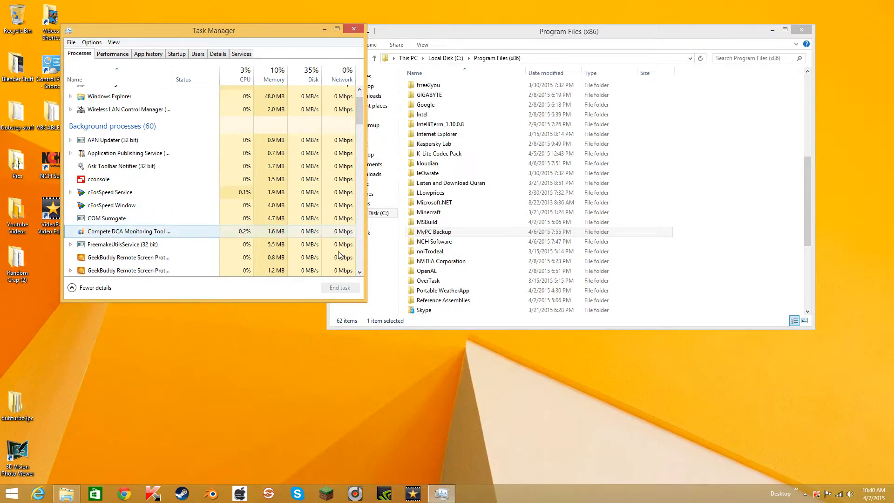
scroll(down, 3)
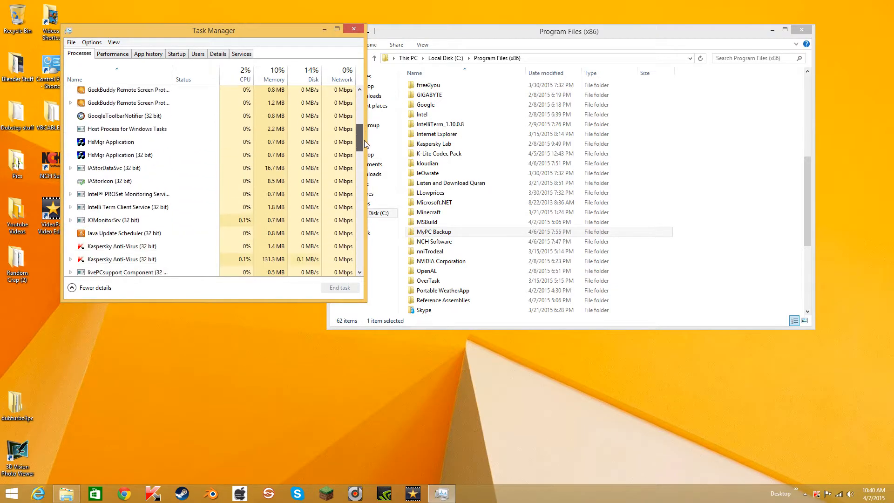
scroll(down, 3)
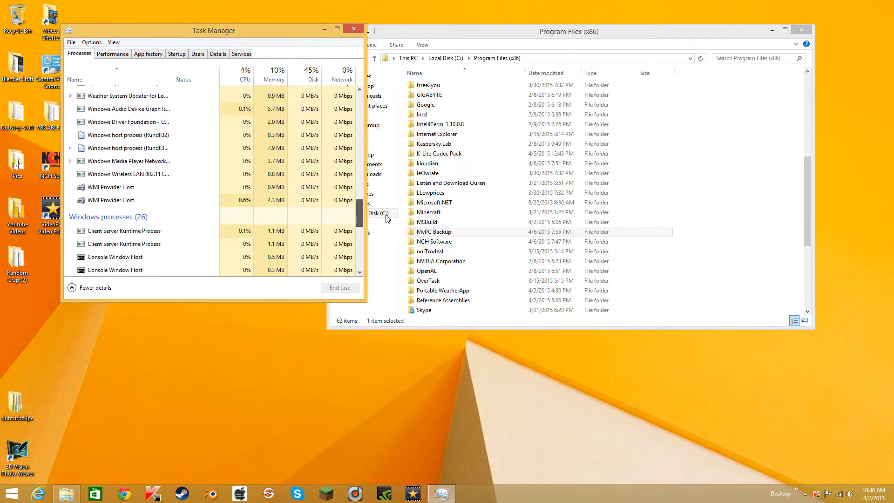
scroll(down, 3)
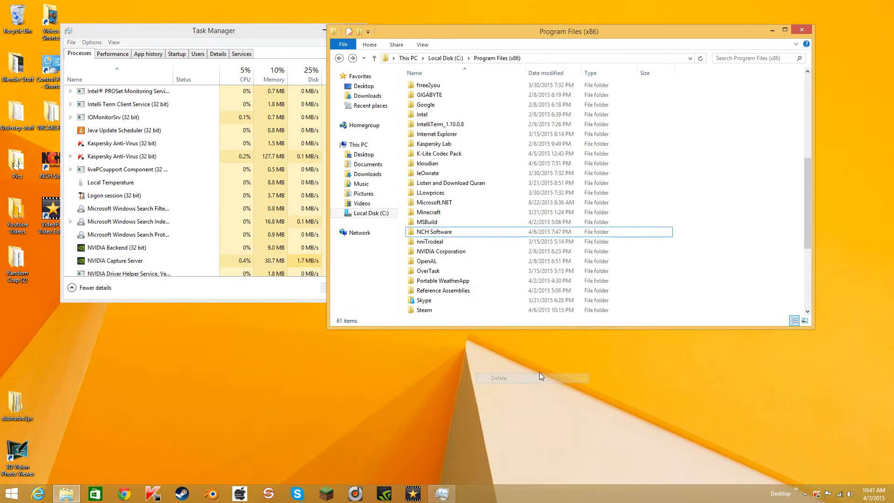
Check the Recycle Bin contents to confirm the deleted MyPC Backup folder is there
double_click(18, 15)
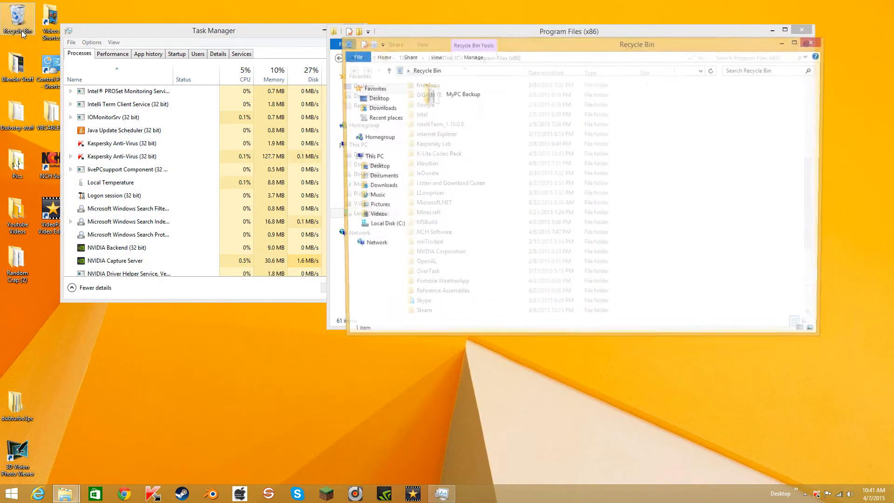
right_click(558, 162)
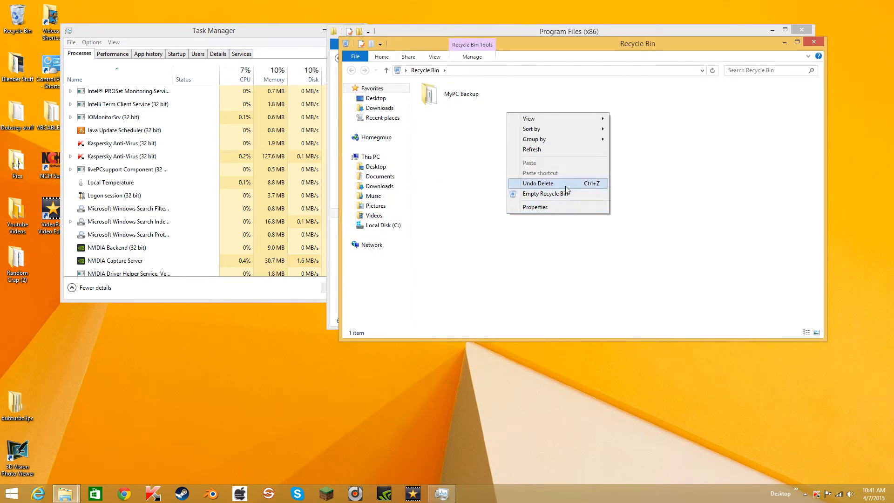
click(545, 194)
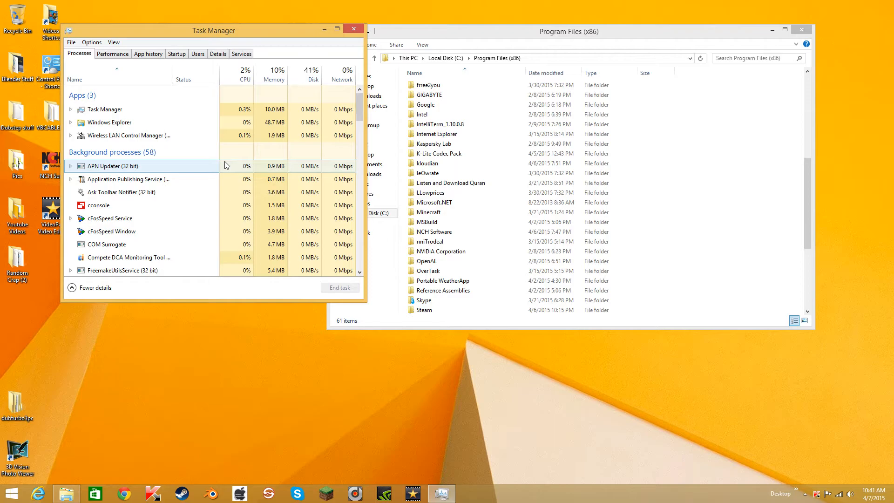
mouse_move(222, 169)
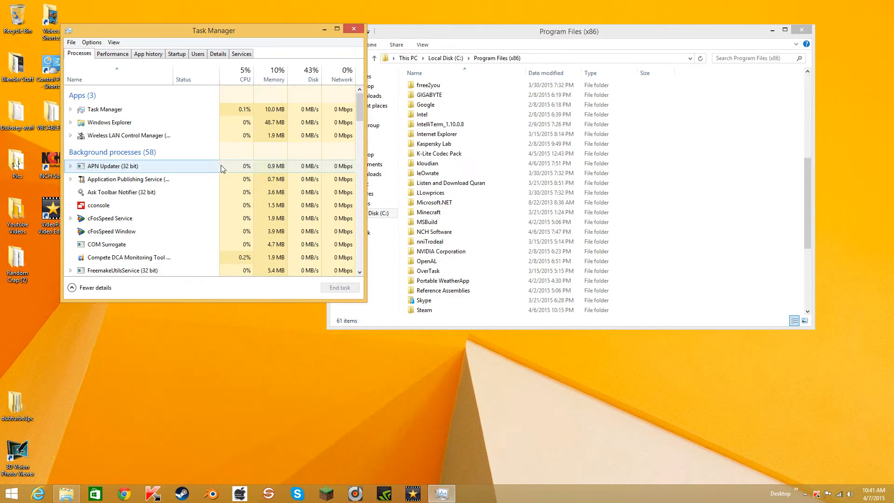
mouse_move(220, 155)
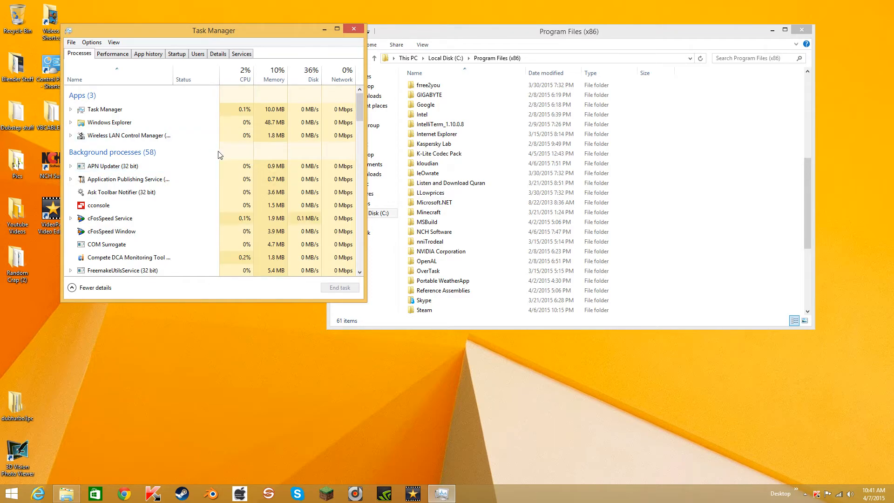
scroll(down, 3)
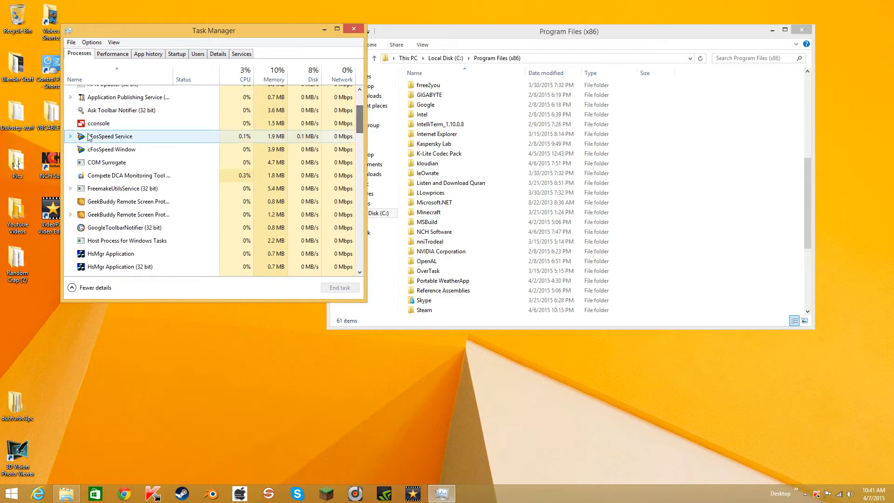
scroll(down, 3)
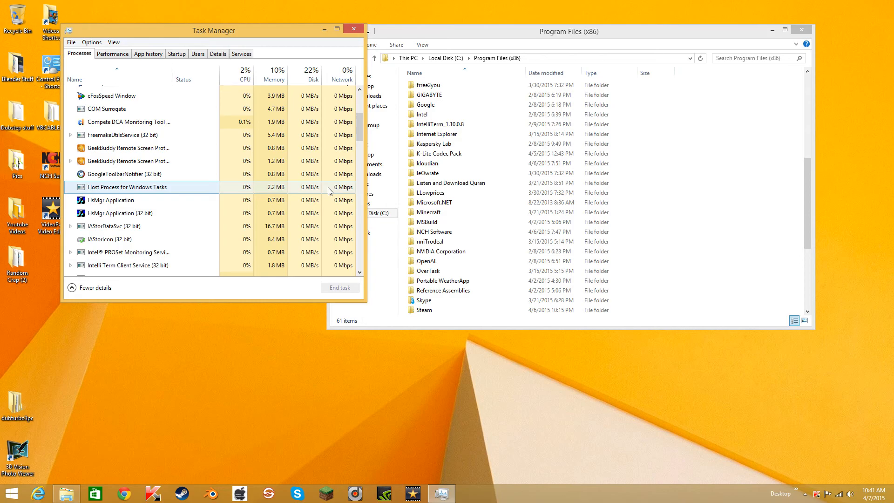
click(443, 280)
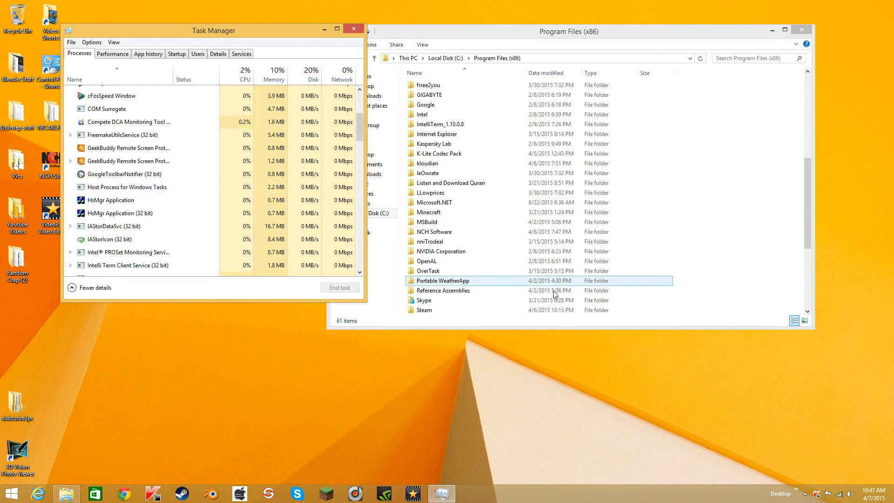
click(461, 290)
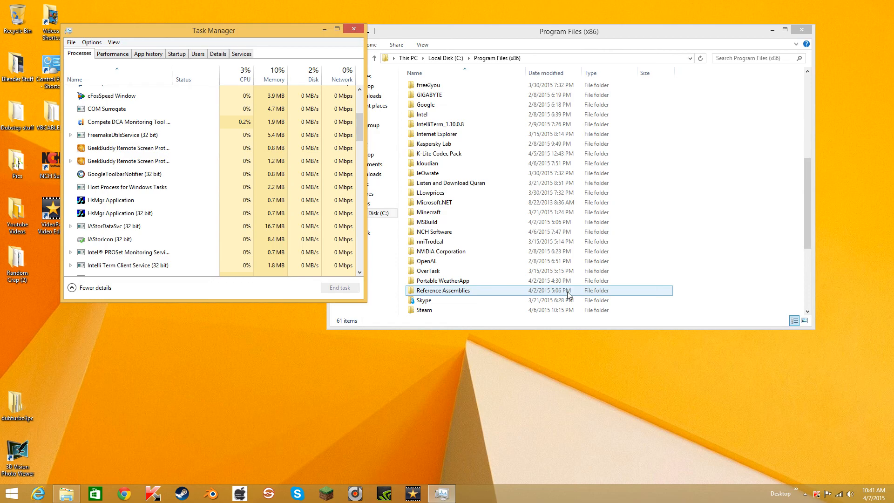